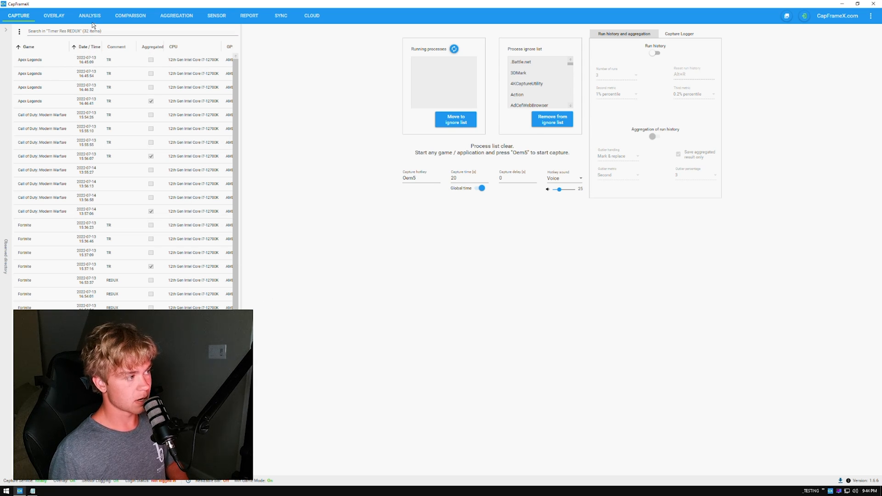
Step: Switch CapFrameX to its Analysis section for the recorded captures
{"action": "left_click", "coordinate": [89, 16]}
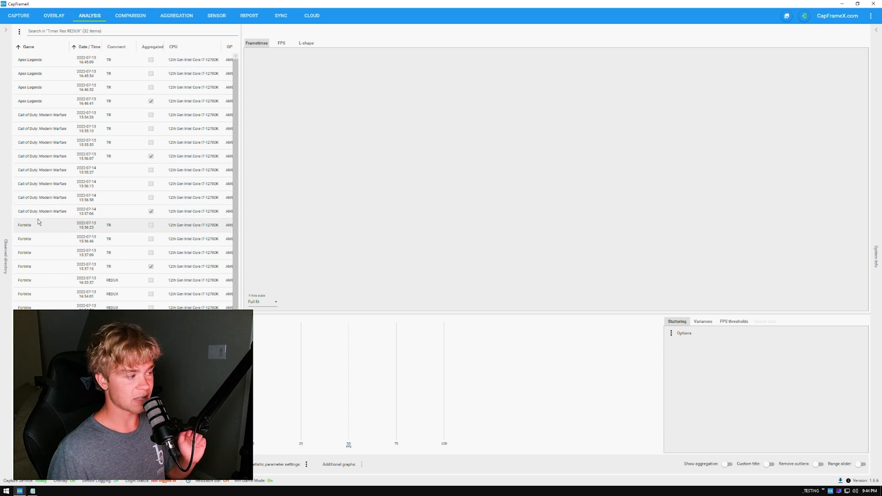
Step: Load a Call of Duty: Modern Warfare capture and chart its frametimes
{"action": "left_click", "coordinate": [42, 156]}
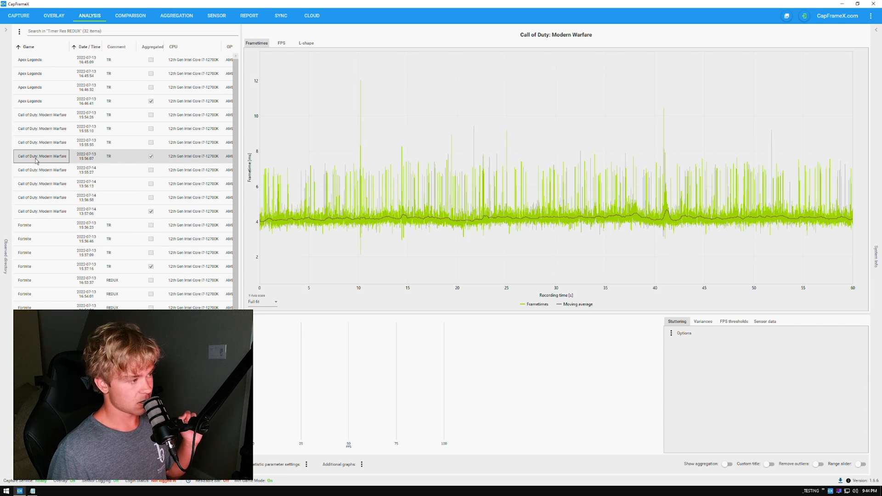
{"action": "left_click", "coordinate": [129, 16]}
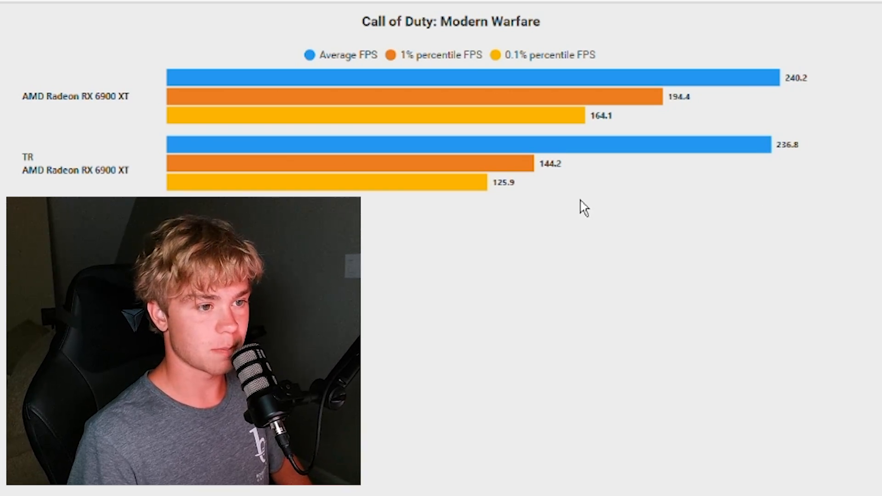
{"action": "mouse_move", "coordinate": [548, 174]}
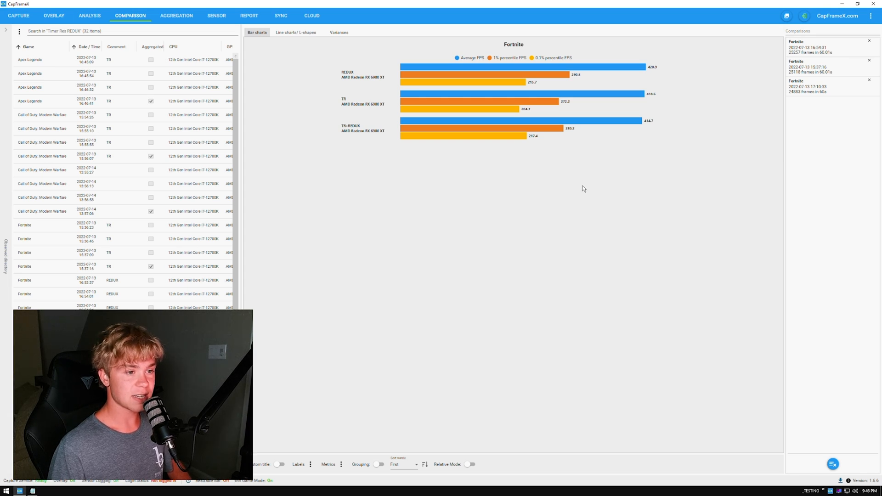
{"action": "mouse_move", "coordinate": [494, 150]}
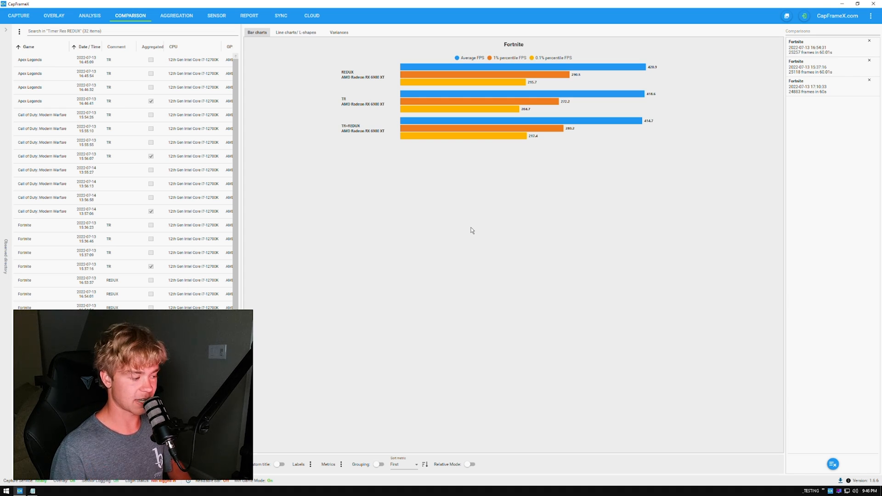
Step: Review the Fortnite REDUX, TR and TR+REDUX comparison bar chart
{"action": "scroll", "scroll_direction": "down", "scroll_amount": 3}
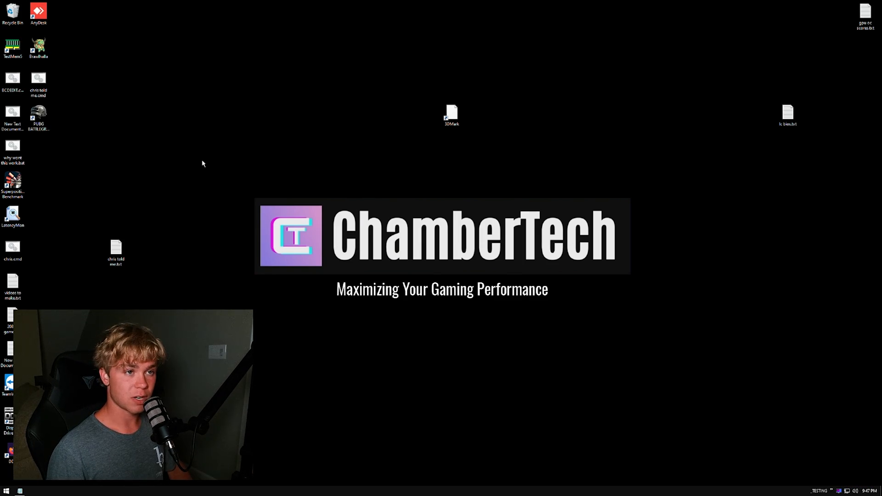
{"action": "mouse_move", "coordinate": [322, 358]}
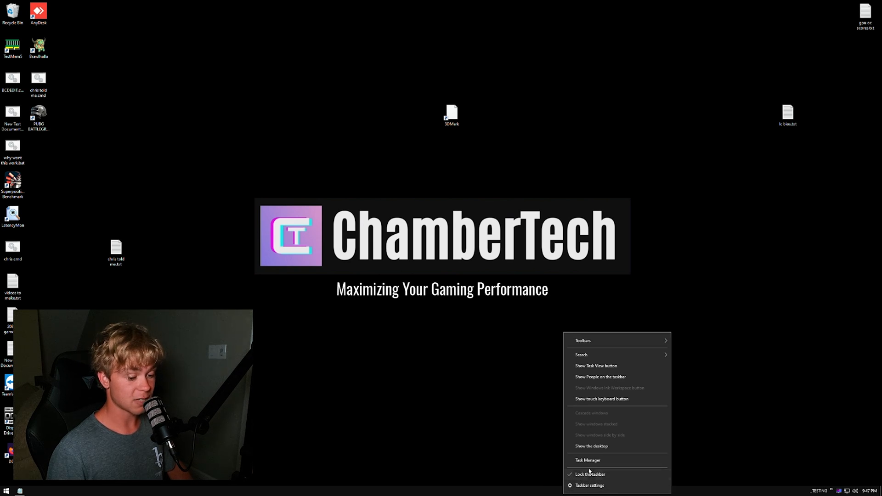
Step: Launch cmd as a new Task Manager task with administrator rights
{"action": "left_click", "coordinate": [588, 460]}
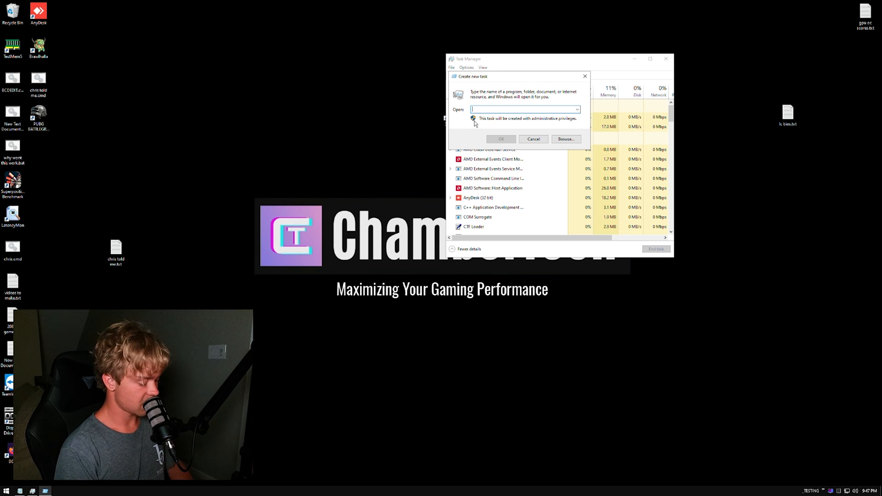
{"action": "type", "text": "cmd"}
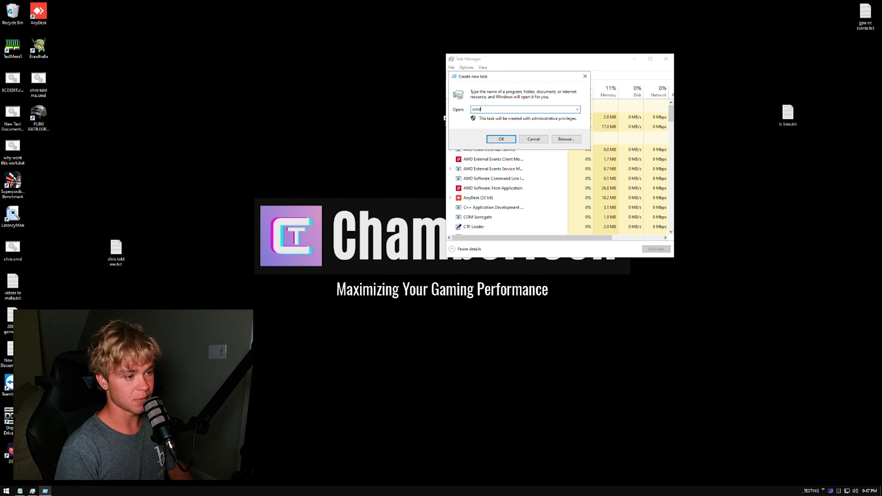
{"action": "left_click", "coordinate": [500, 139]}
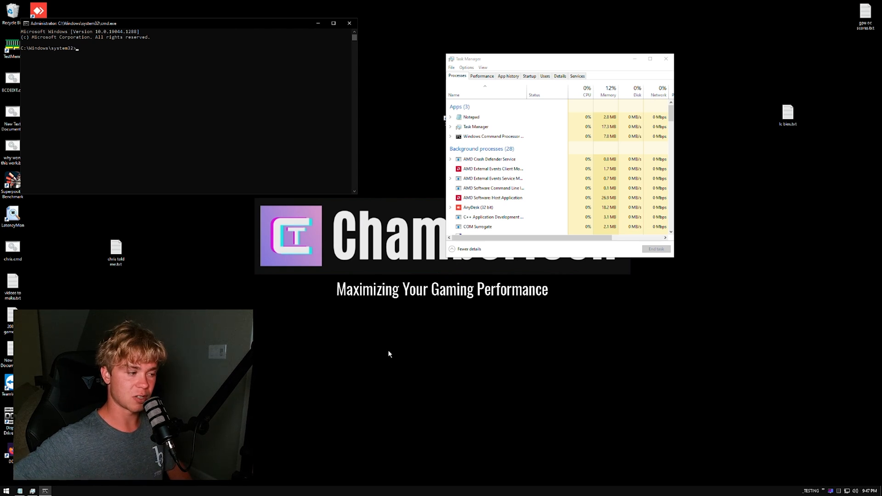
Step: Copy bcdedit /set nx optout from BCDEDIT.cmd and run it in the admin prompt
{"action": "right_click", "coordinate": [11, 77]}
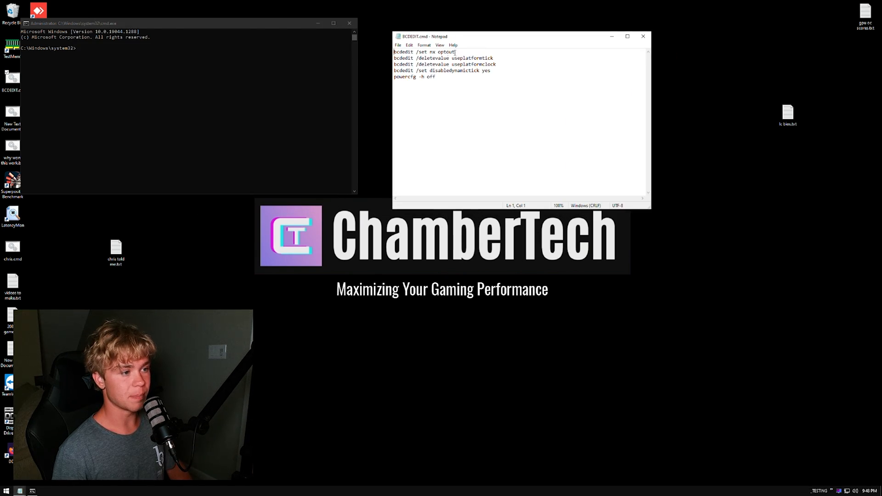
{"action": "triple_click", "coordinate": [425, 51]}
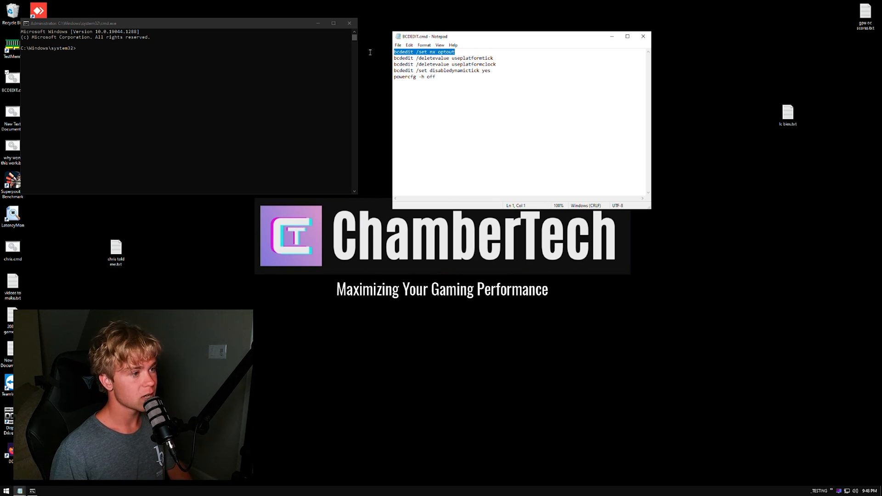
{"action": "type", "text": "bcdedit /set nx optout"}
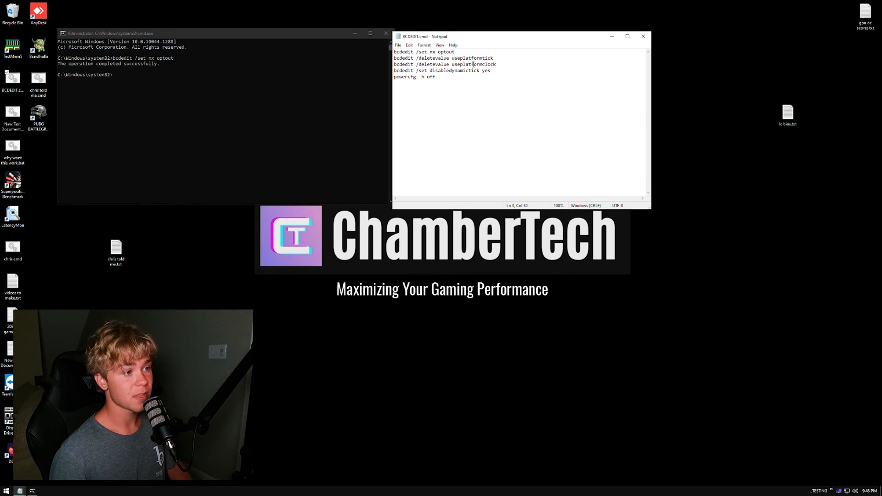
Step: Run bcdedit /deletevalue useplatformtick and useplatformclock; both report element not found
{"action": "triple_click", "coordinate": [444, 58]}
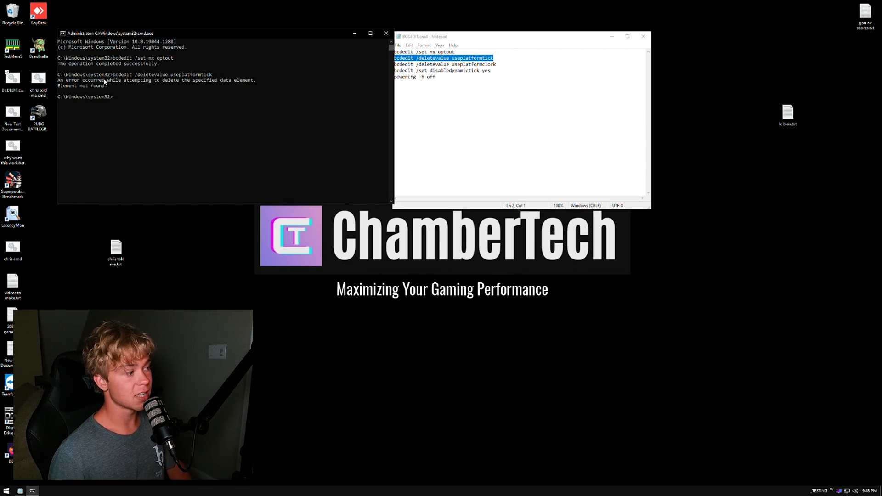
{"action": "mouse_move", "coordinate": [116, 96]}
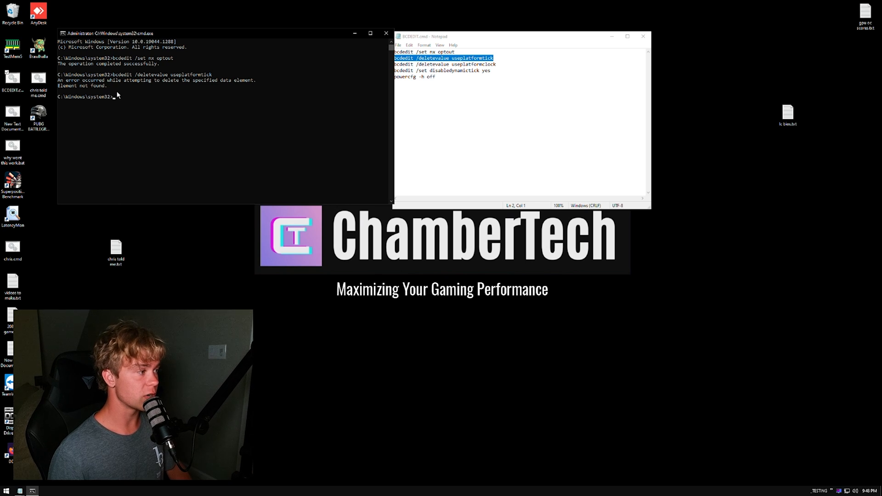
{"action": "left_click_drag", "start_coordinate": [53, 79], "coordinate": [256, 85]}
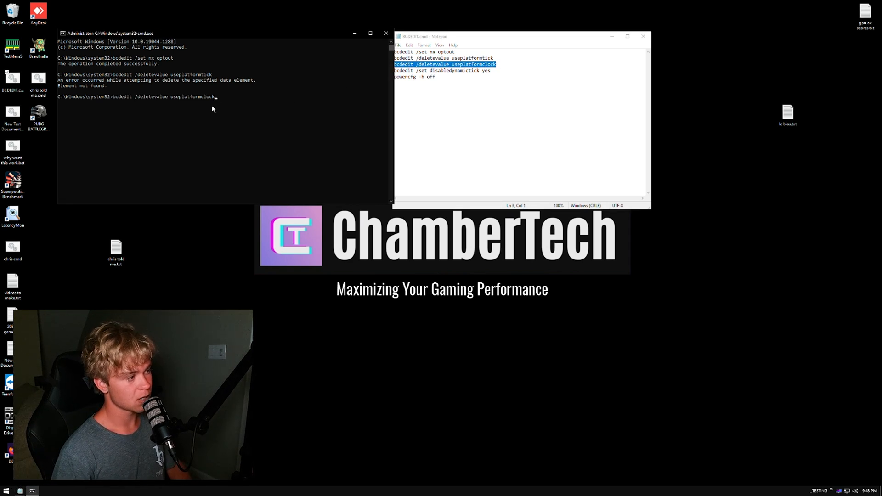
{"action": "key", "text": "enter"}
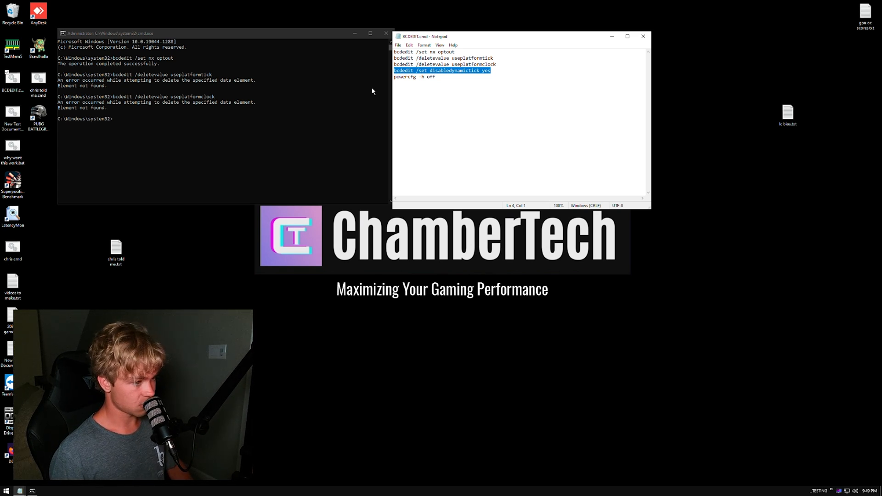
Step: Run bcdedit /set disabledynamictick yes, then powercfg -h off to disable hibernation
{"action": "key", "text": "Enter"}
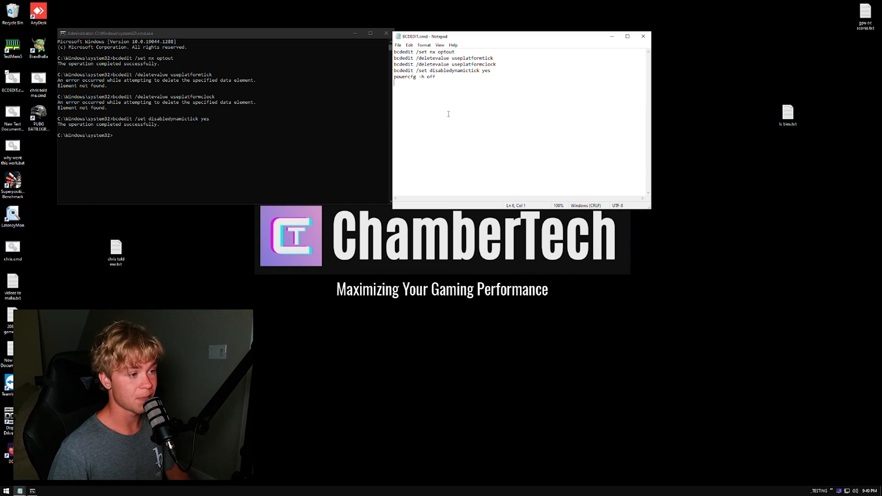
{"action": "left_click_drag", "start_coordinate": [400, 70], "coordinate": [435, 78]}
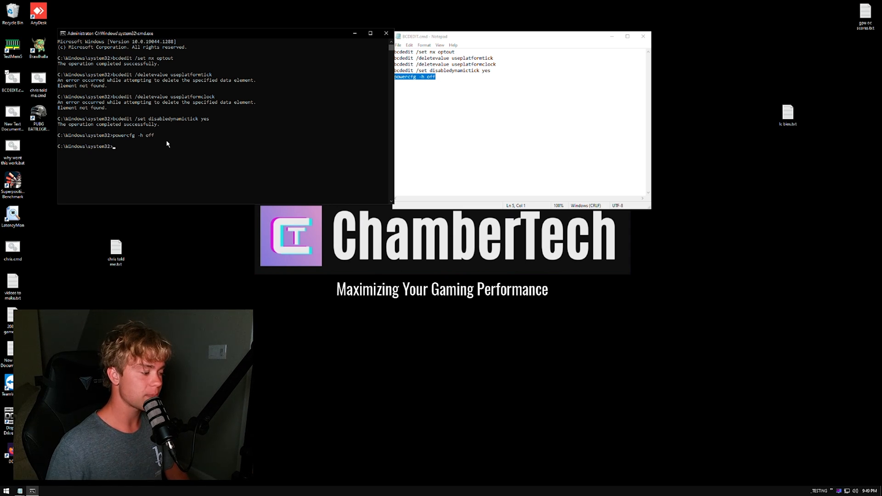
{"action": "mouse_move", "coordinate": [191, 154]}
{"action": "type", "text": "powercfg -h off"}
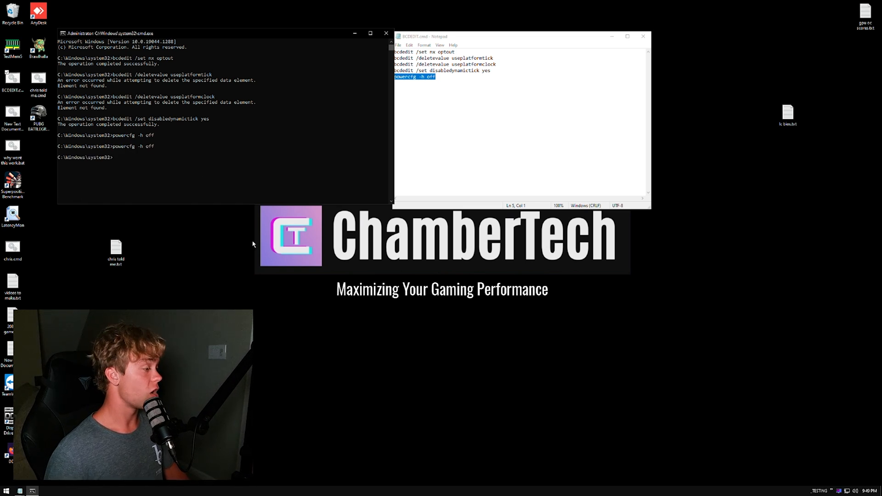
{"action": "mouse_move", "coordinate": [243, 289]}
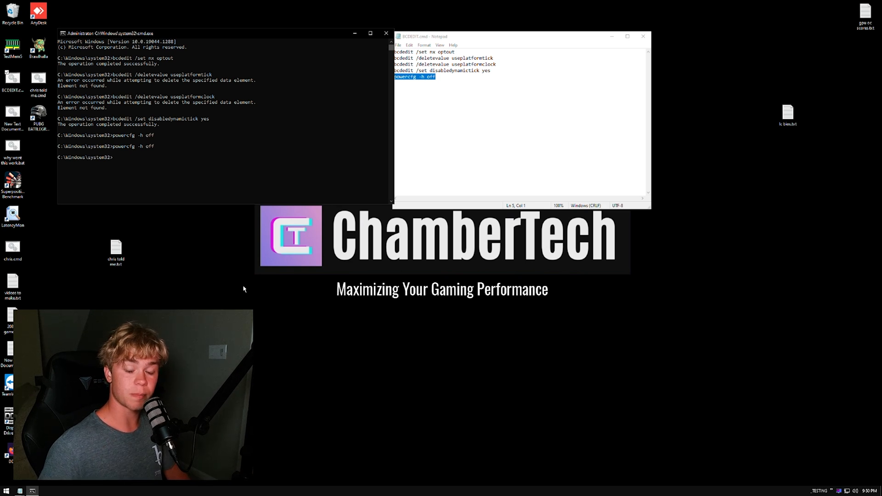